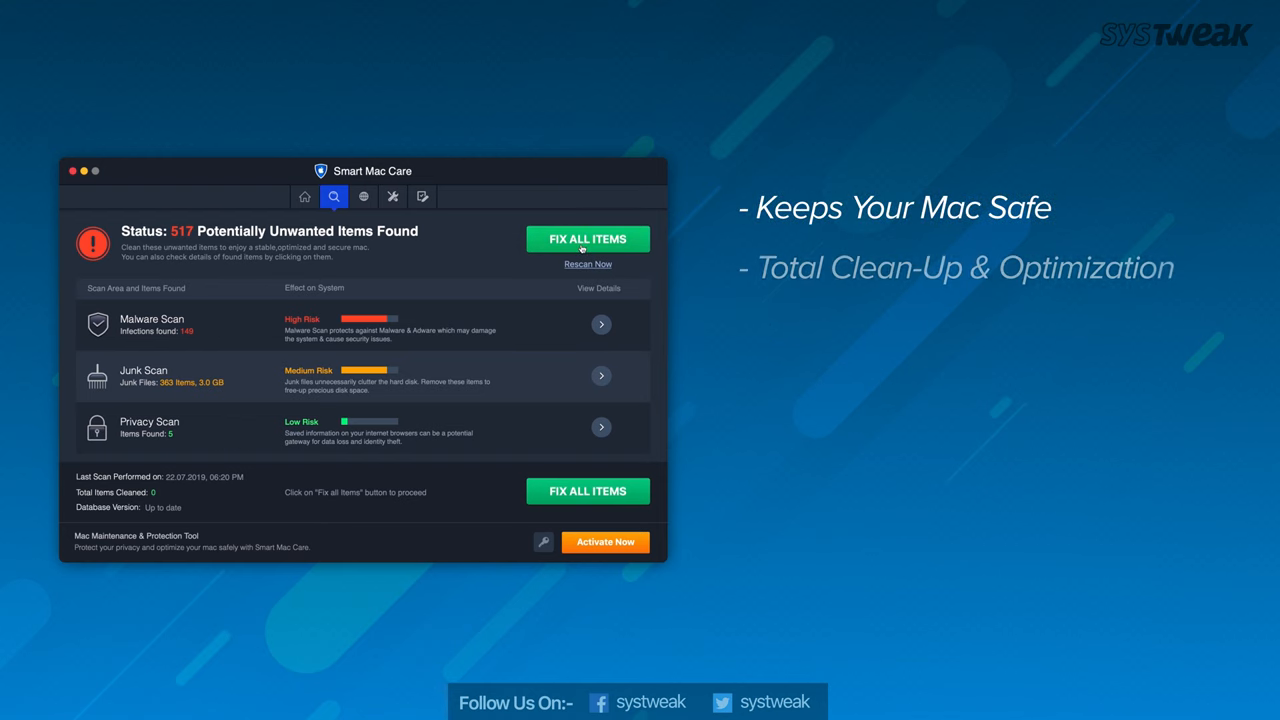
Step: Show the Web Protection status for Chrome and Firefox
click(364, 196)
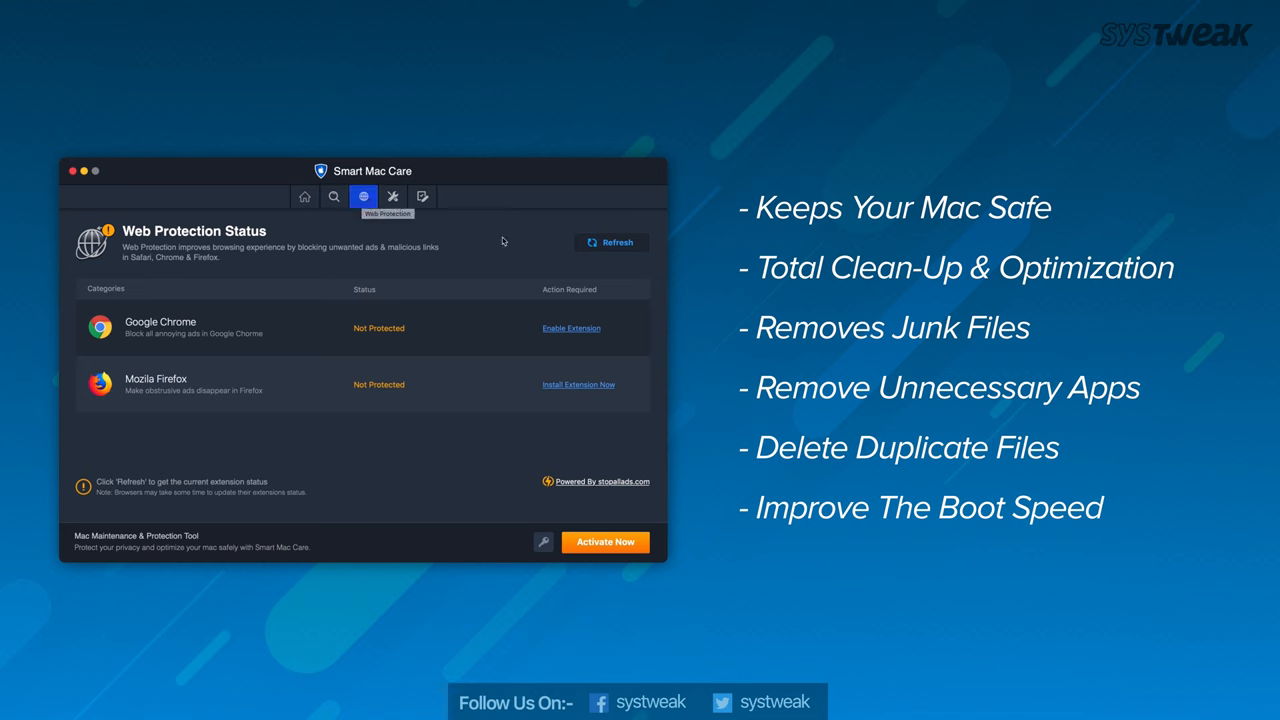
mouse_move(592, 332)
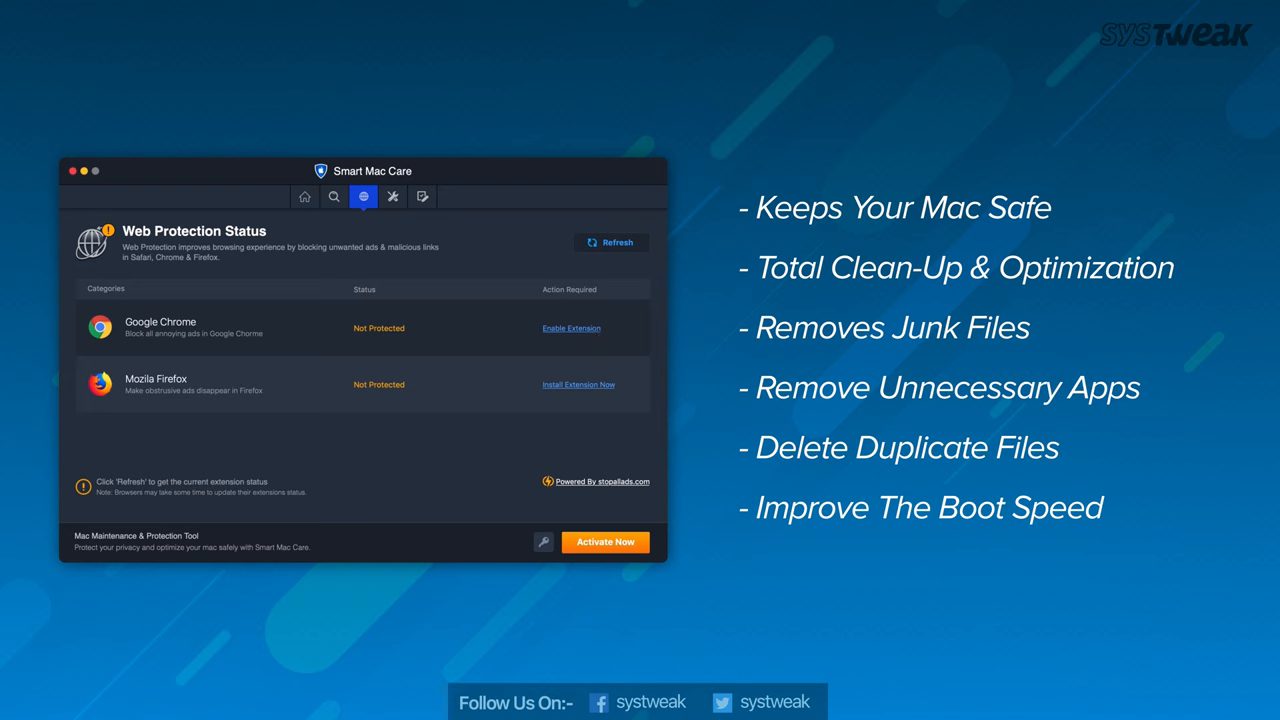
click(392, 196)
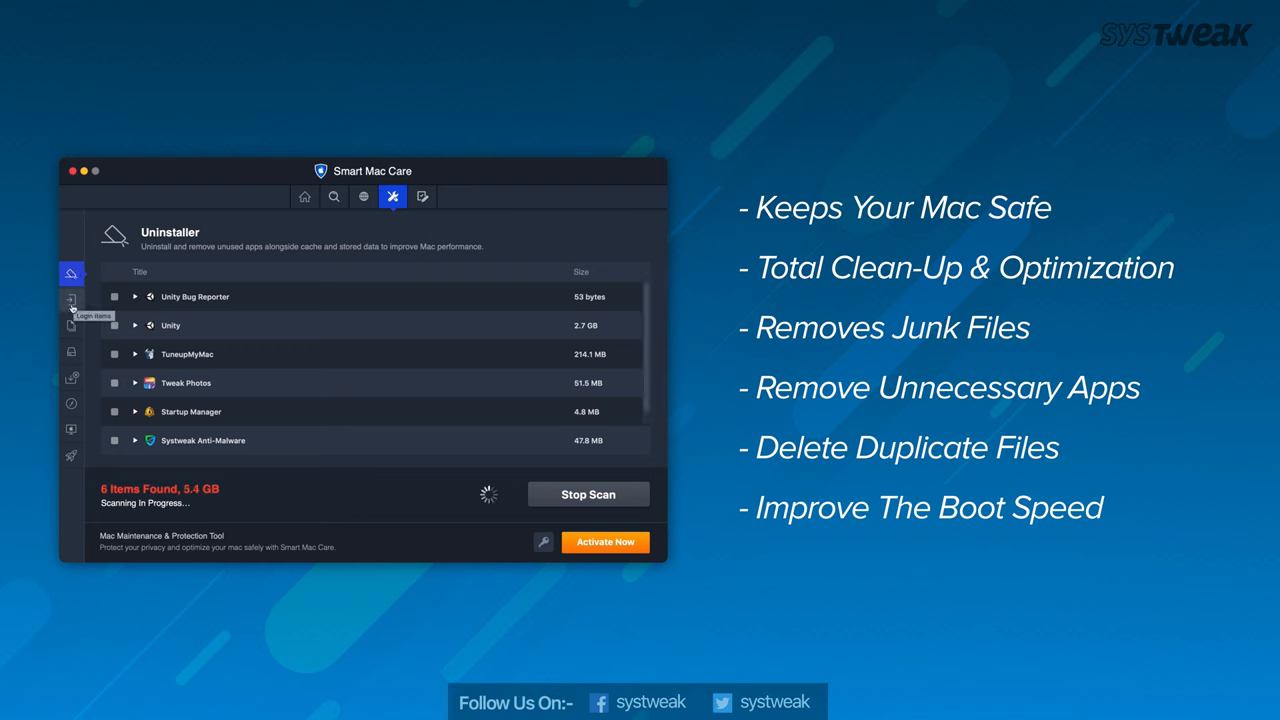
Step: Step through Duplicate Finder, Disk Usage and Failed Downloads, ending on the license activation screen
click(72, 326)
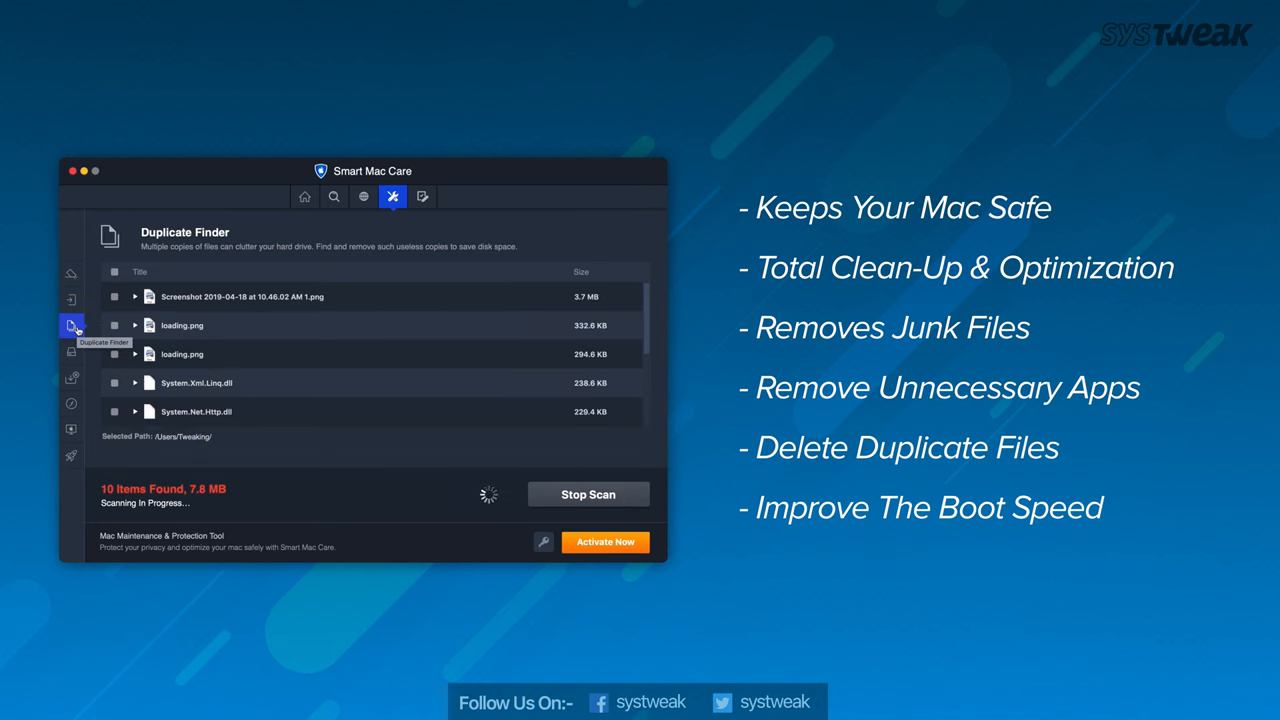
click(72, 352)
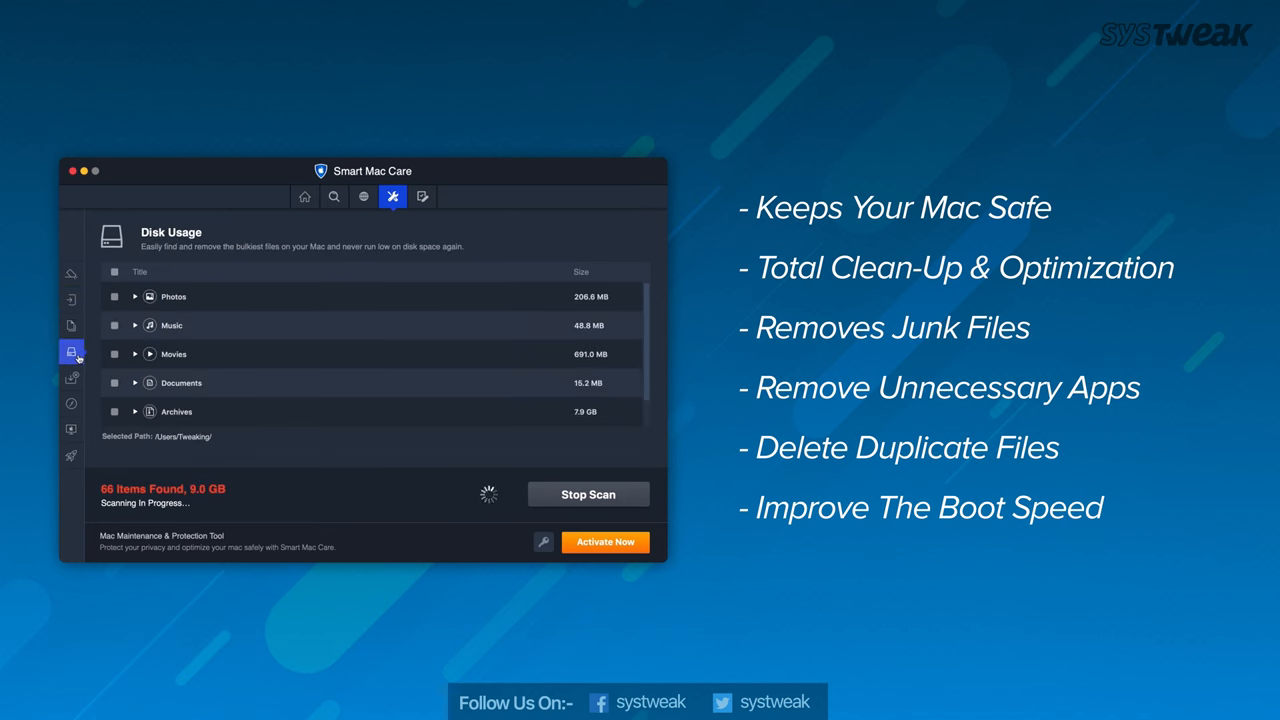
click(72, 376)
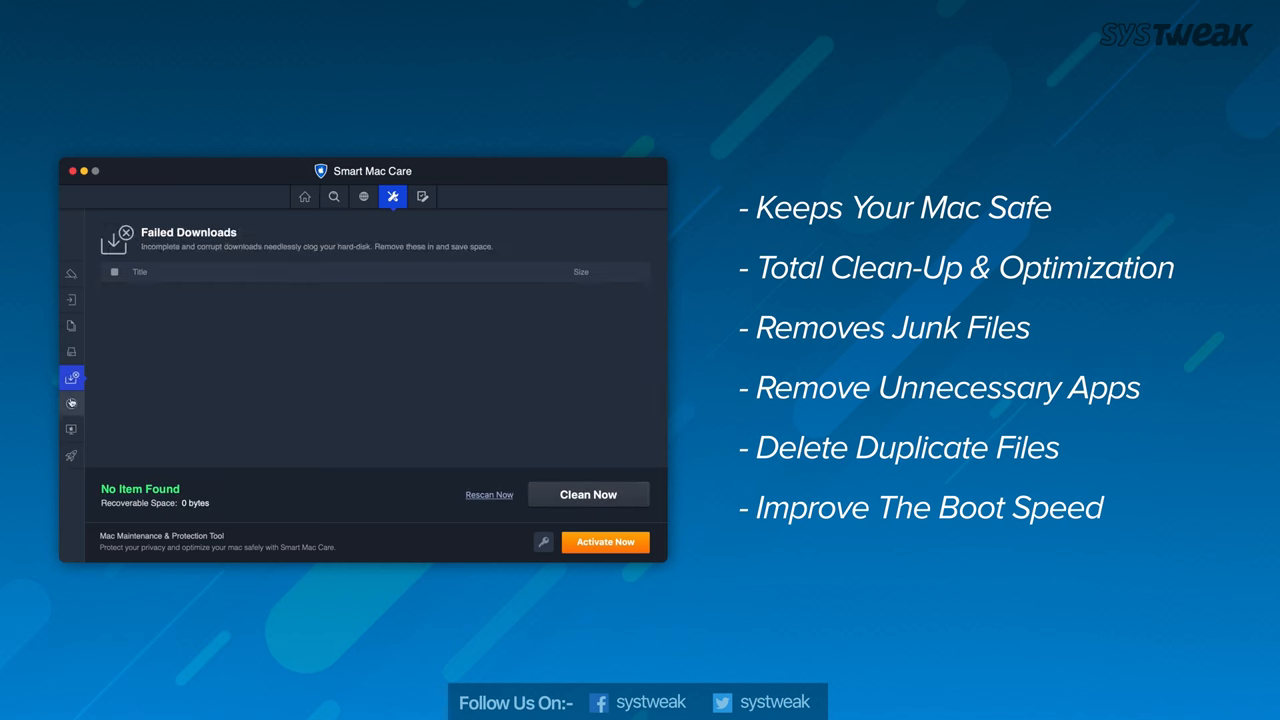
click(422, 196)
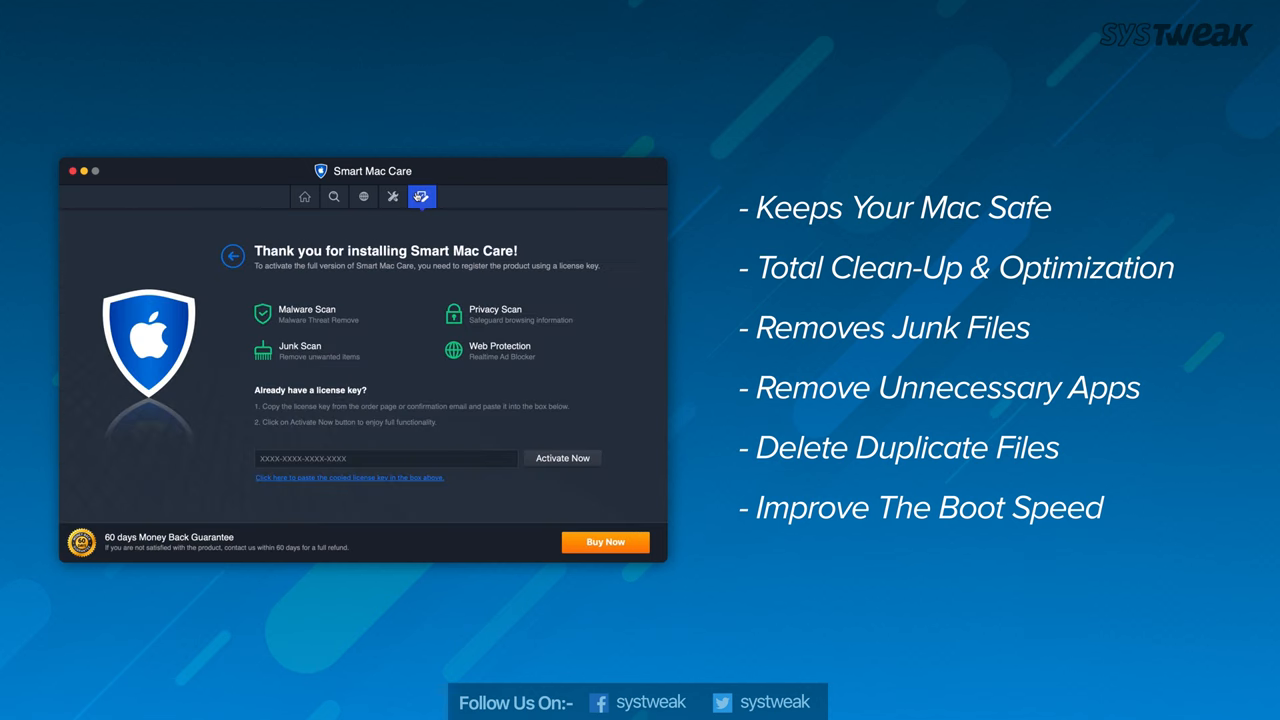